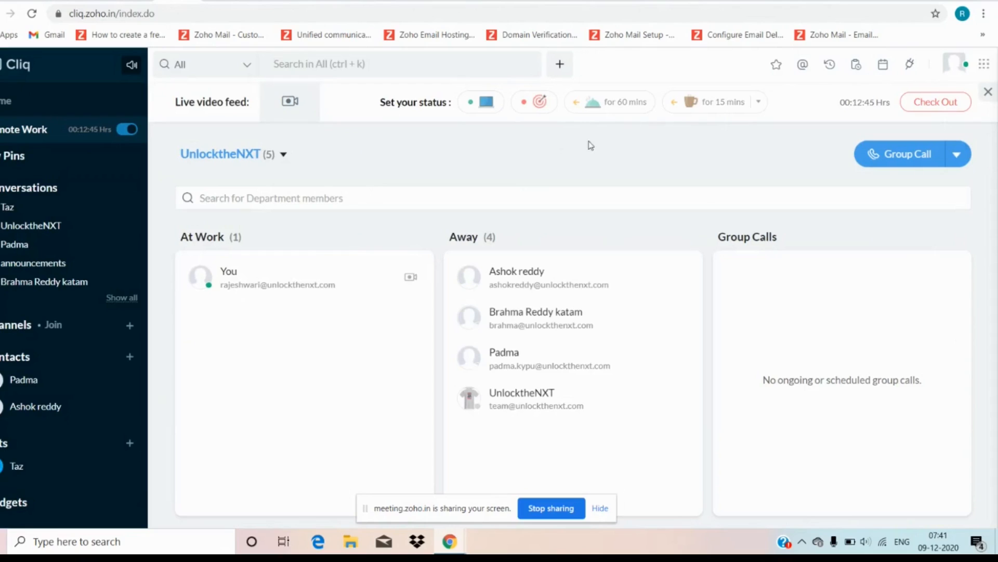
mouse_move(585, 275)
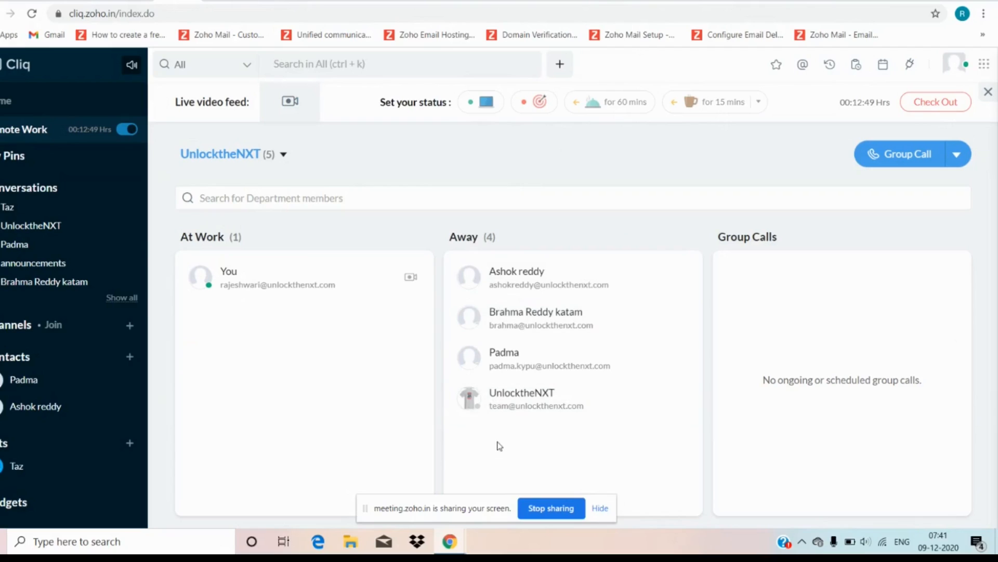
mouse_move(493, 395)
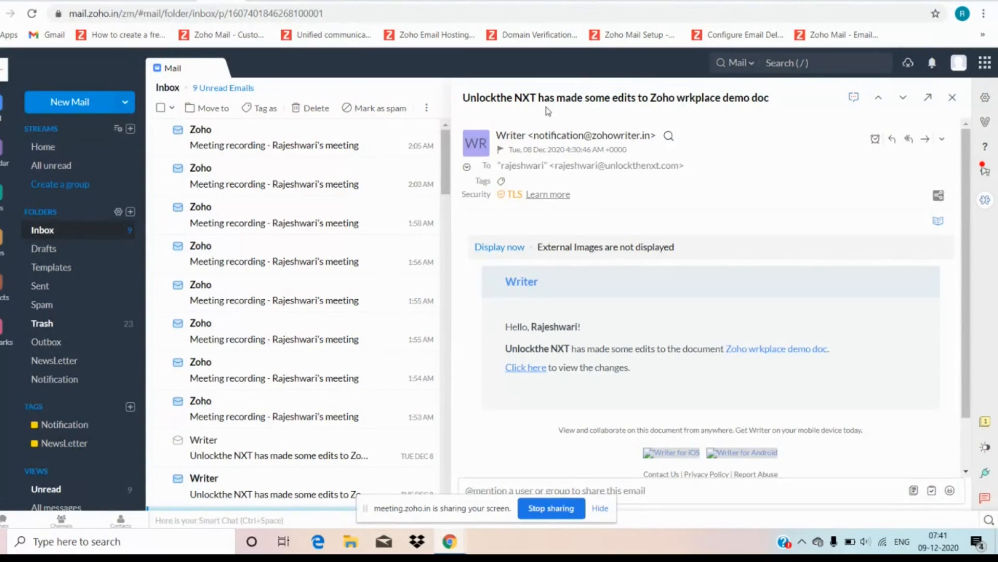
mouse_move(551, 112)
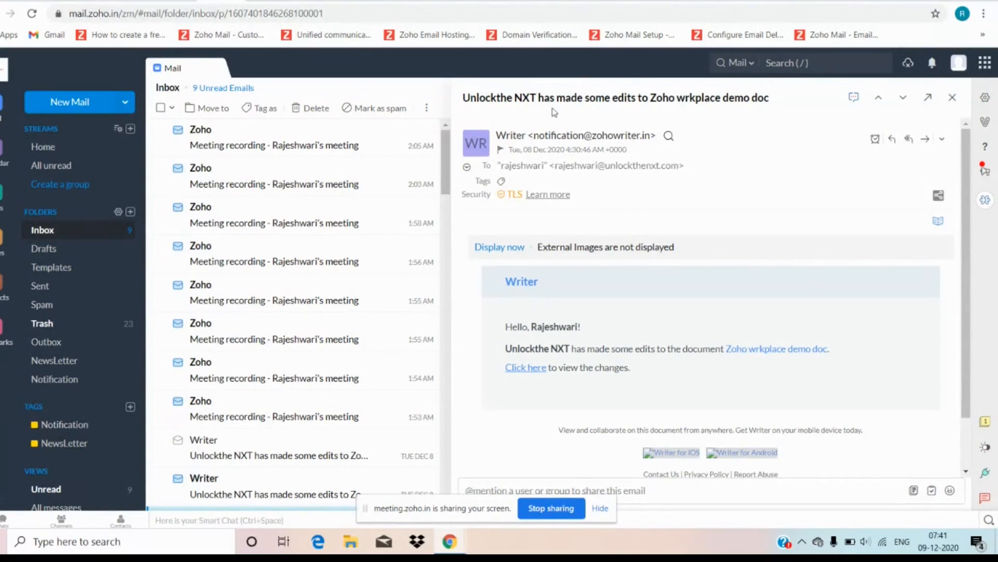
mouse_move(658, 291)
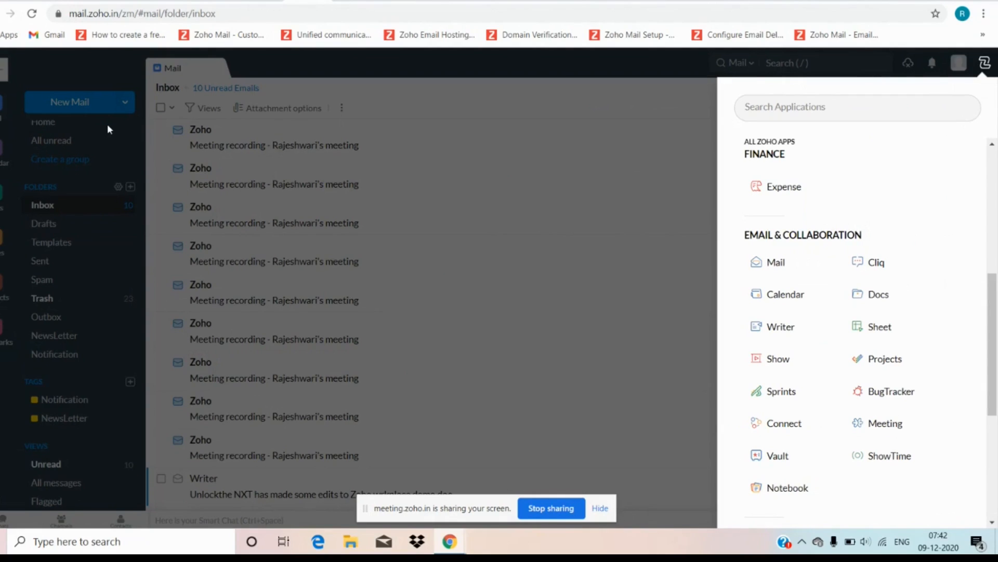
Open the earlier Writer edit notification and follow it into Zoho Writer
left_click(204, 485)
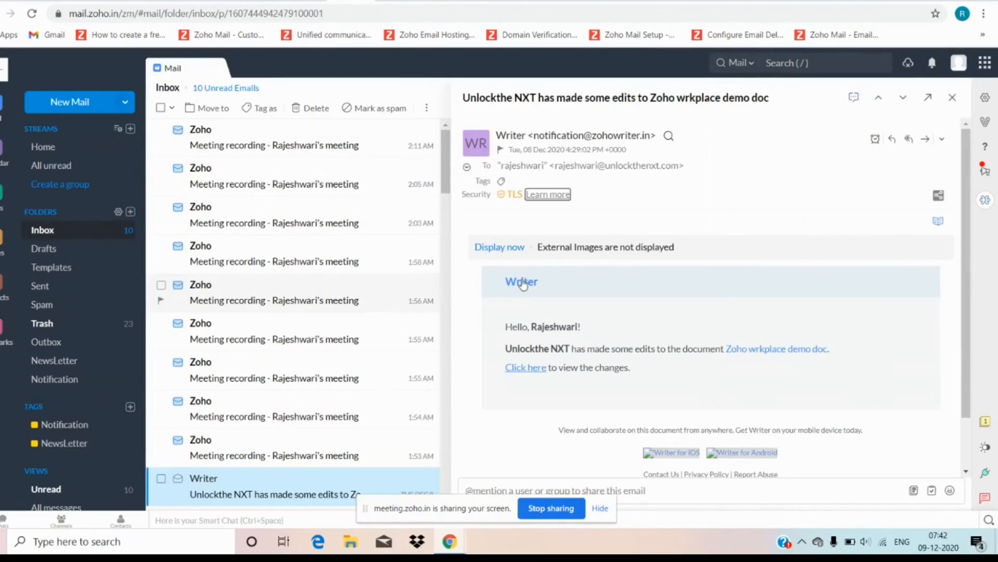
left_click(525, 367)
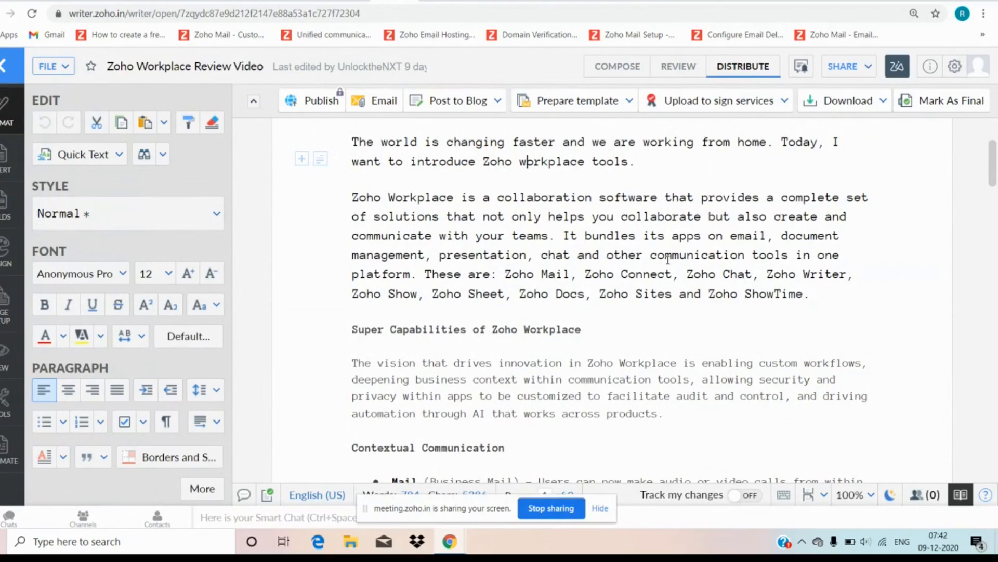
mouse_move(706, 288)
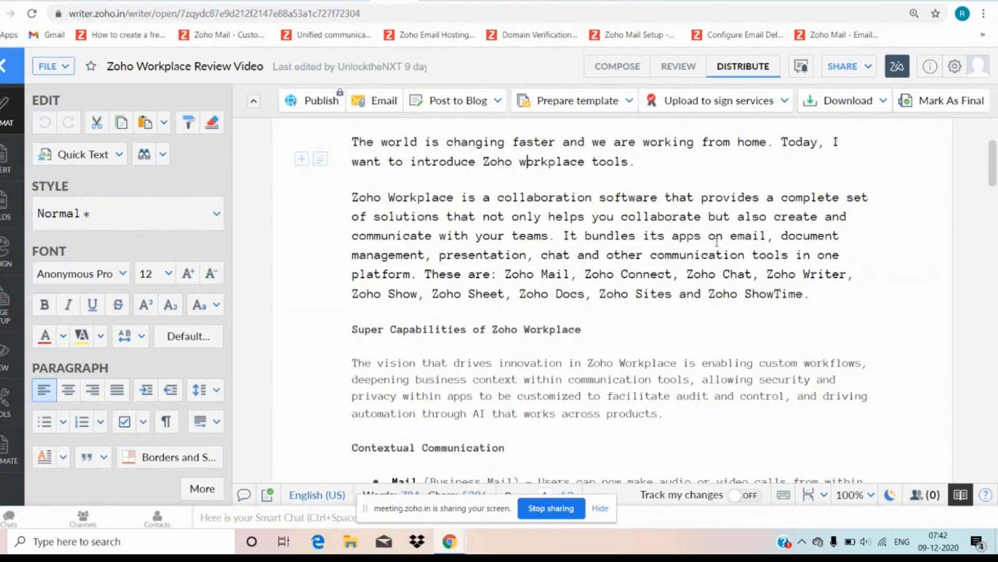
mouse_move(374, 99)
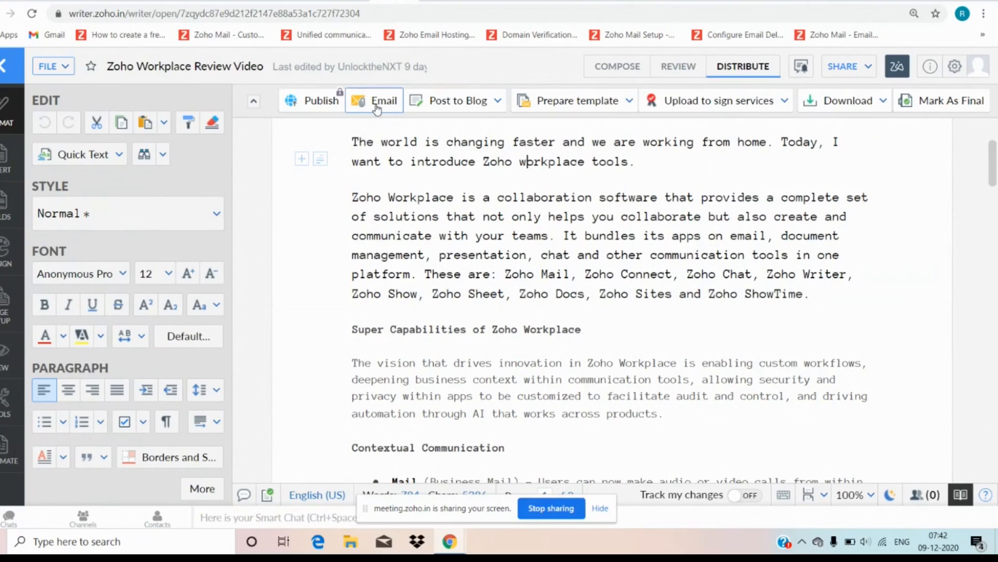
Bring up the Email as Attachment form, close it unsent, then show Zia's writing insights
left_click(383, 100)
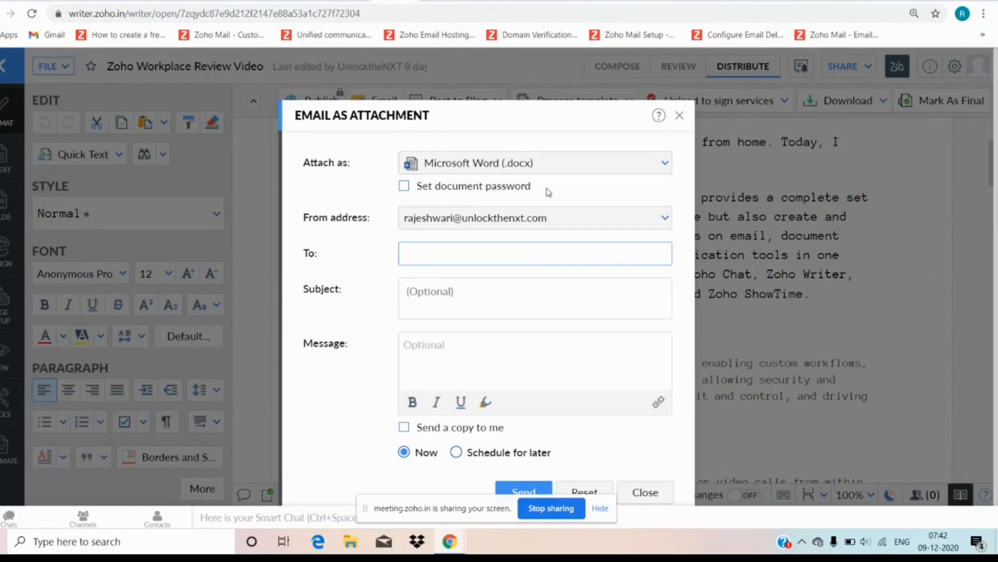
mouse_move(679, 120)
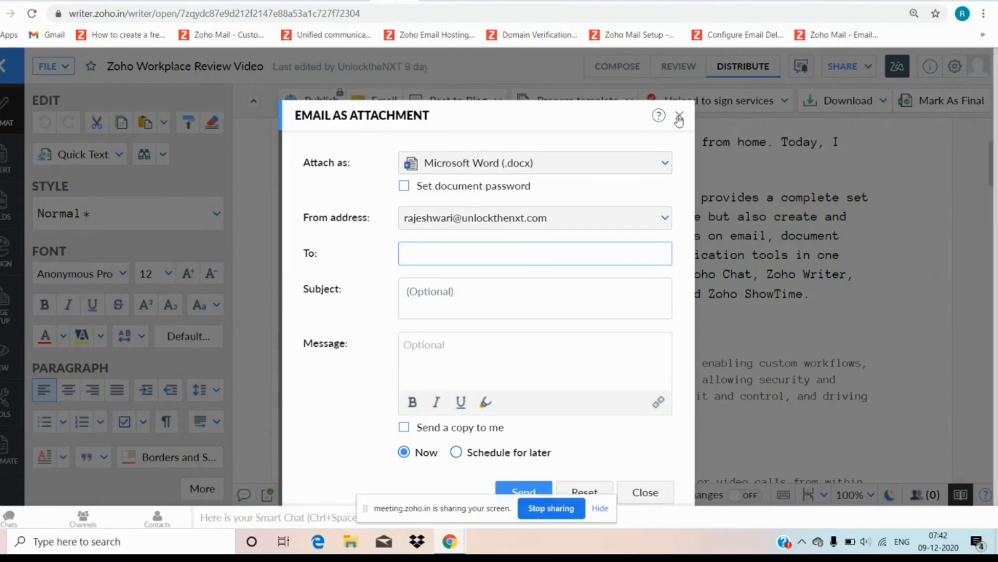
left_click(679, 118)
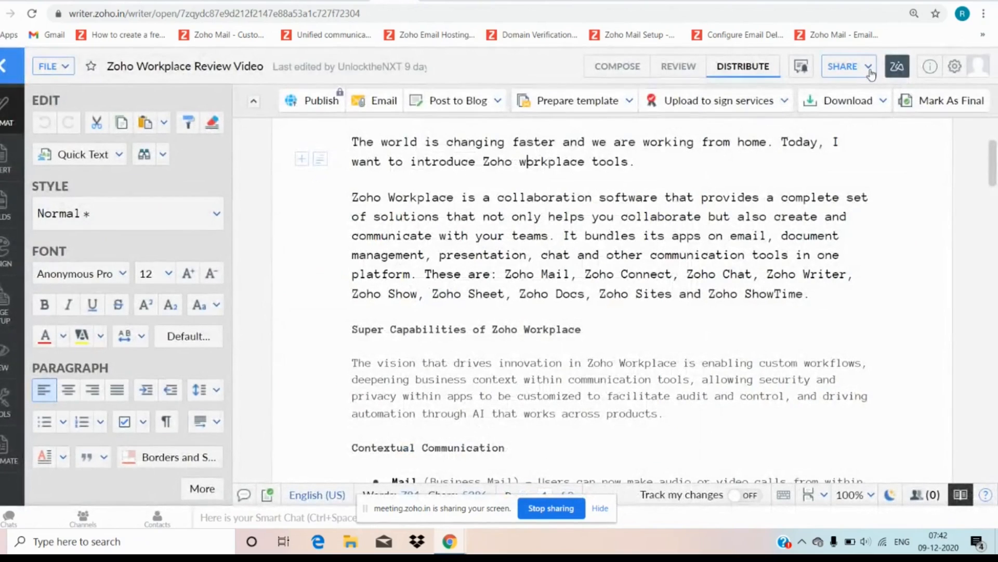
left_click(843, 66)
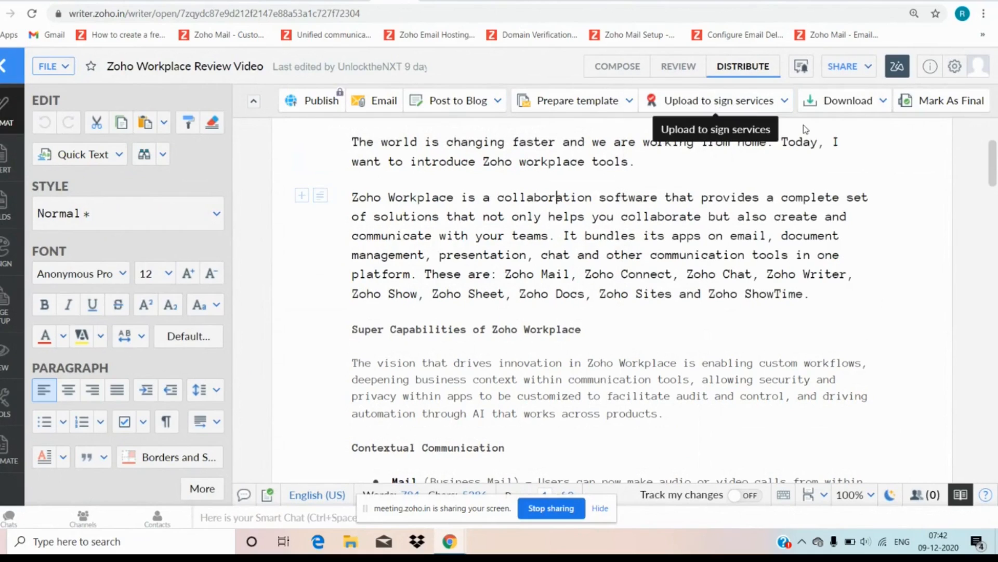
mouse_move(947, 101)
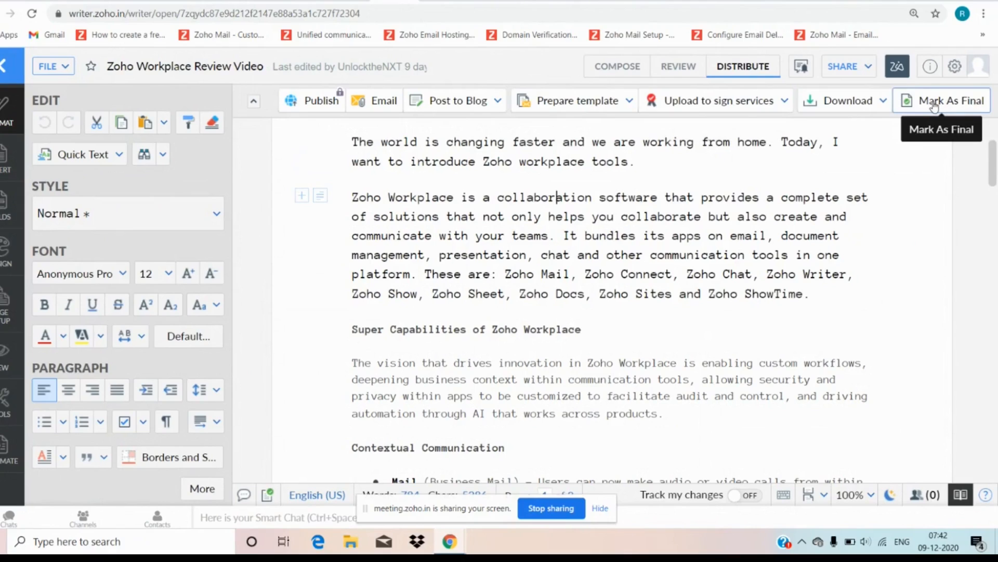
left_click(896, 66)
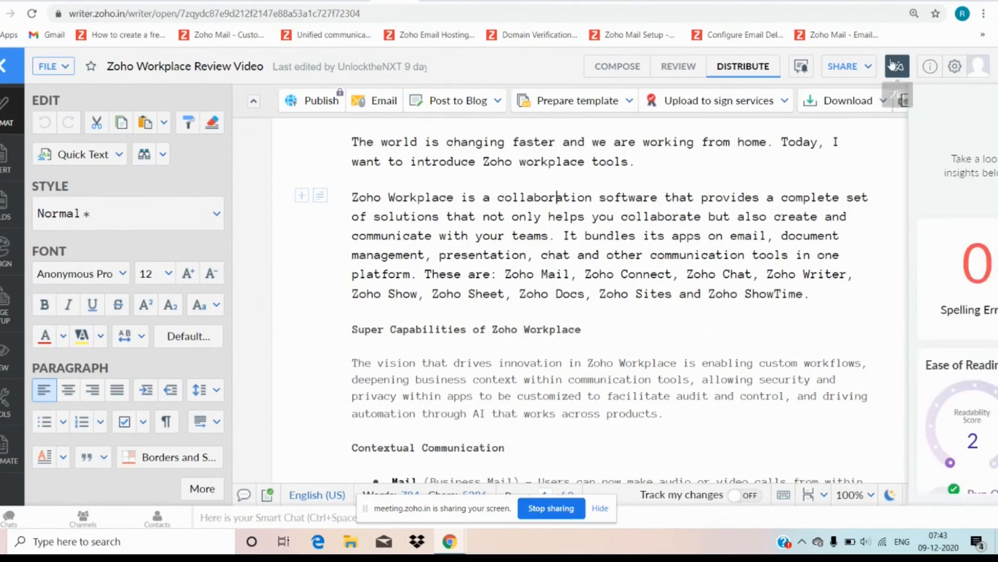
Review the Zia insights showing zero spelling errors and grammar suggestions, then close them
left_click(896, 66)
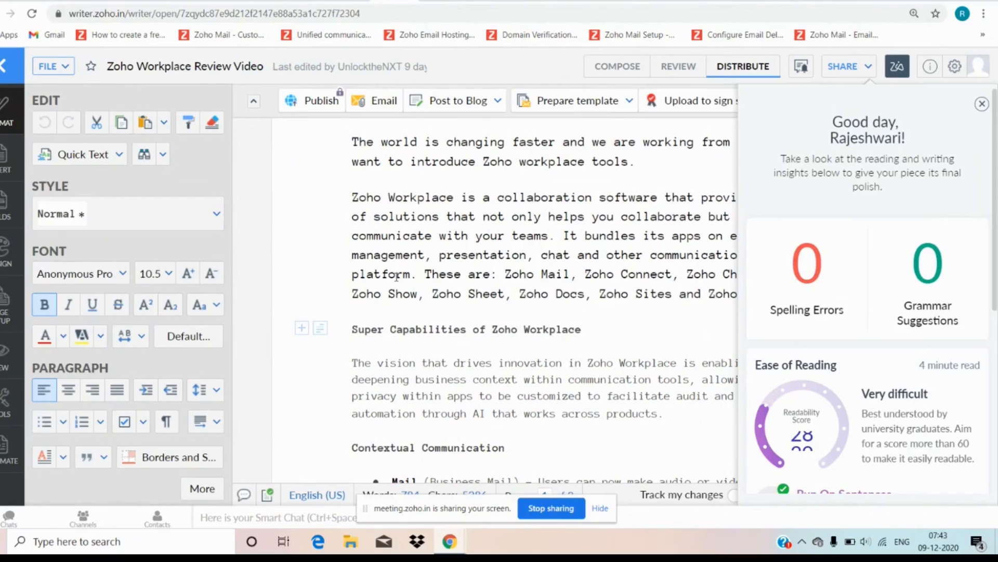
left_click(392, 329)
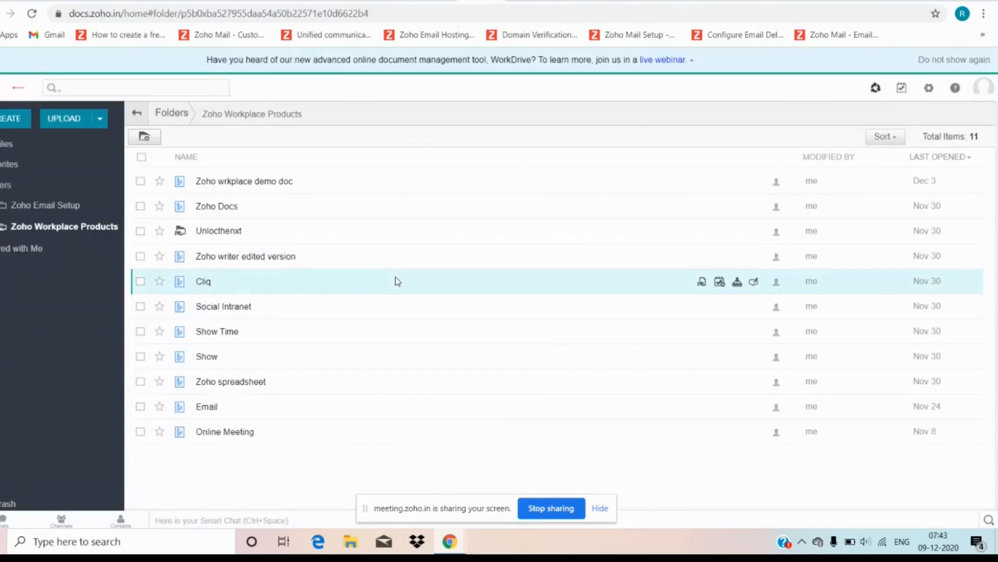
mouse_move(81, 247)
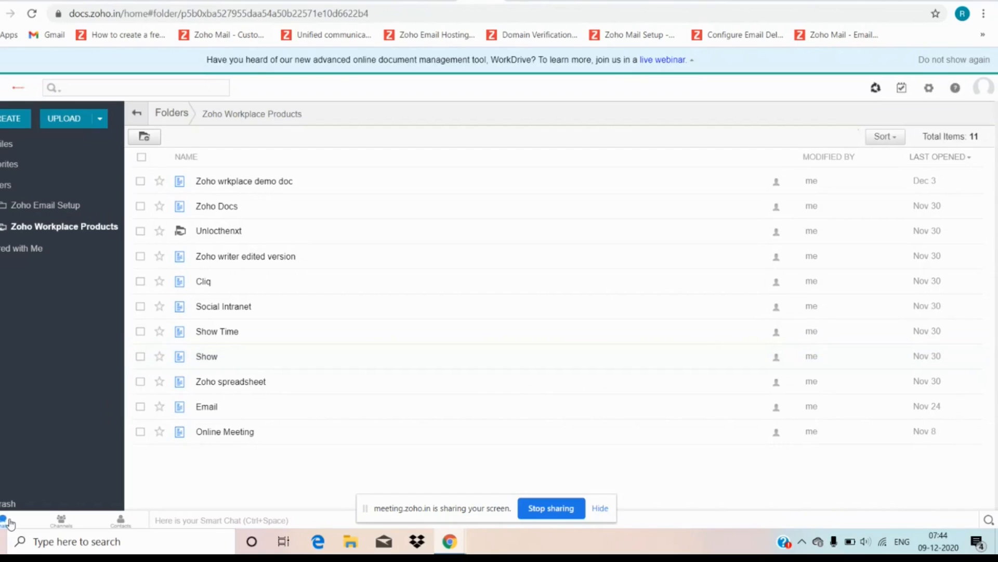
left_click(6, 520)
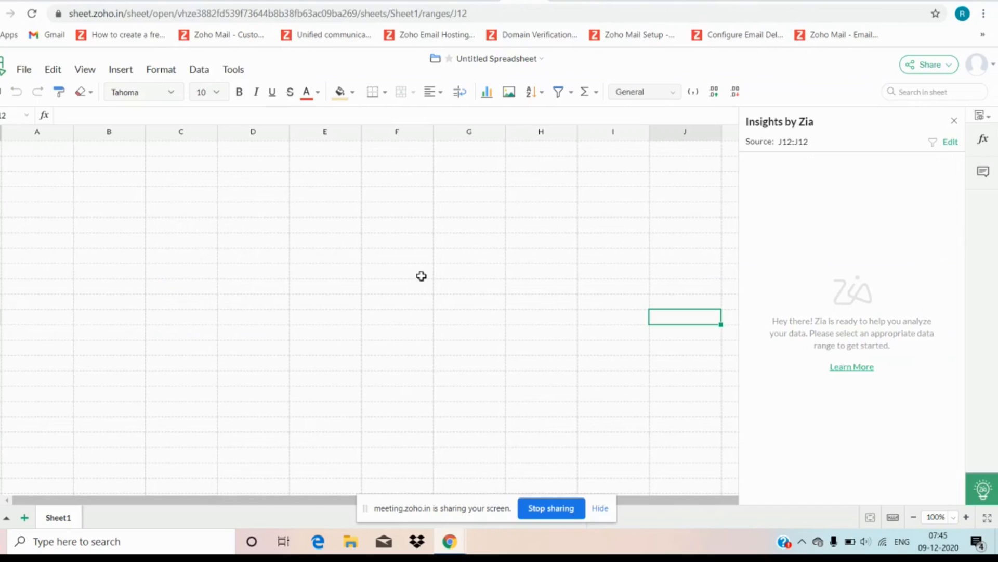
mouse_move(924, 304)
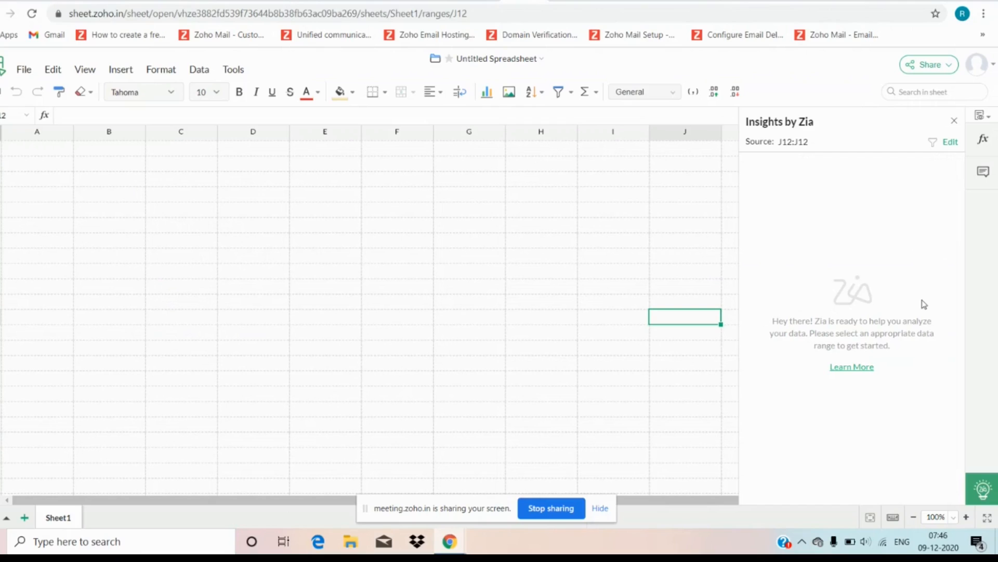
mouse_move(993, 175)
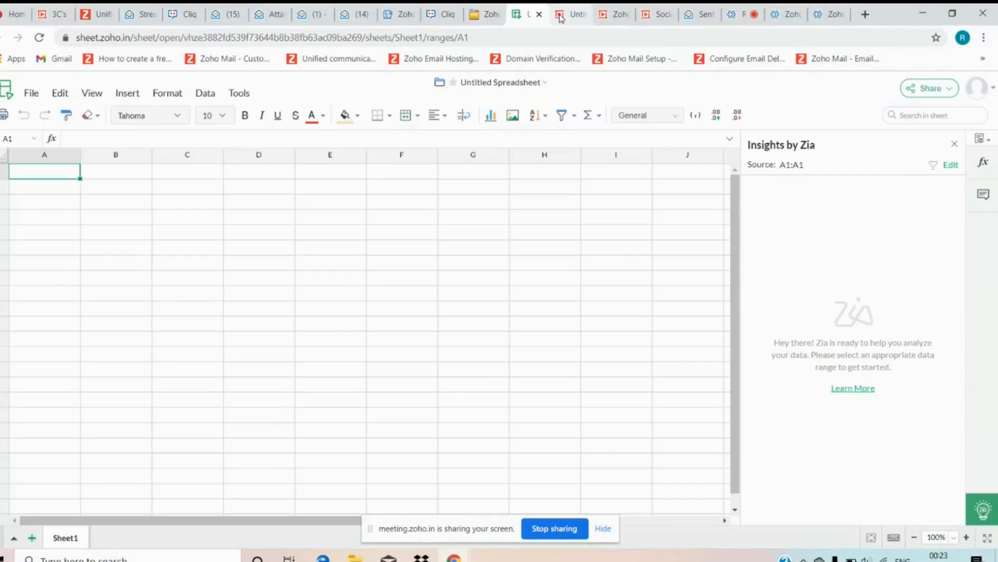
Switch to the Zoho Show Time deck and return to its title slide, slide 1 of 22
left_click(568, 14)
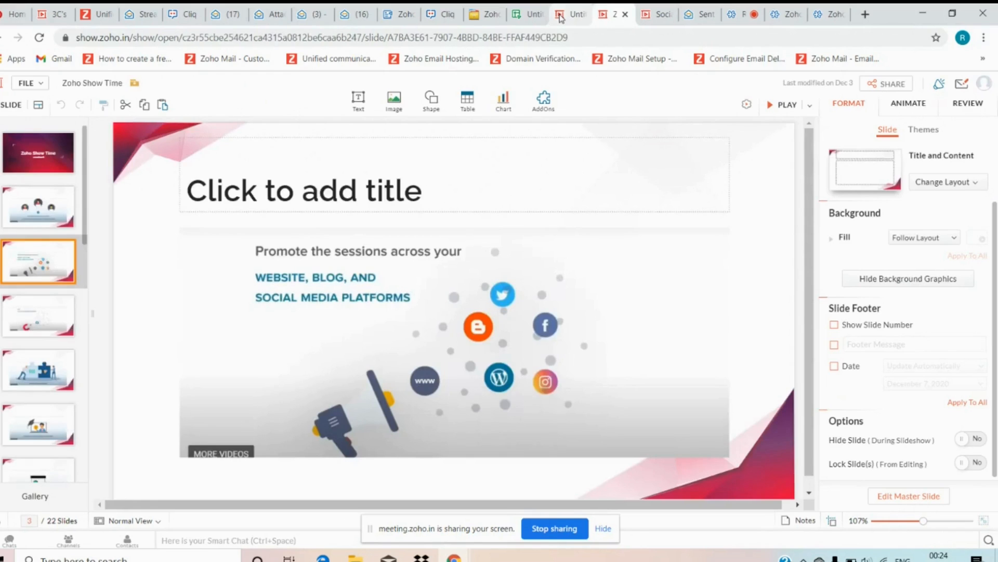
left_click(38, 151)
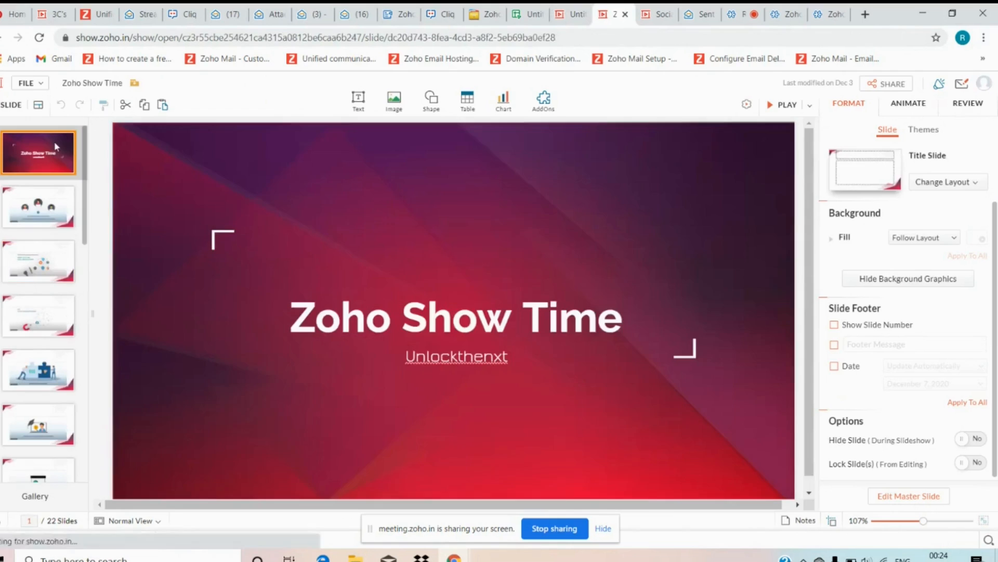
mouse_move(788, 105)
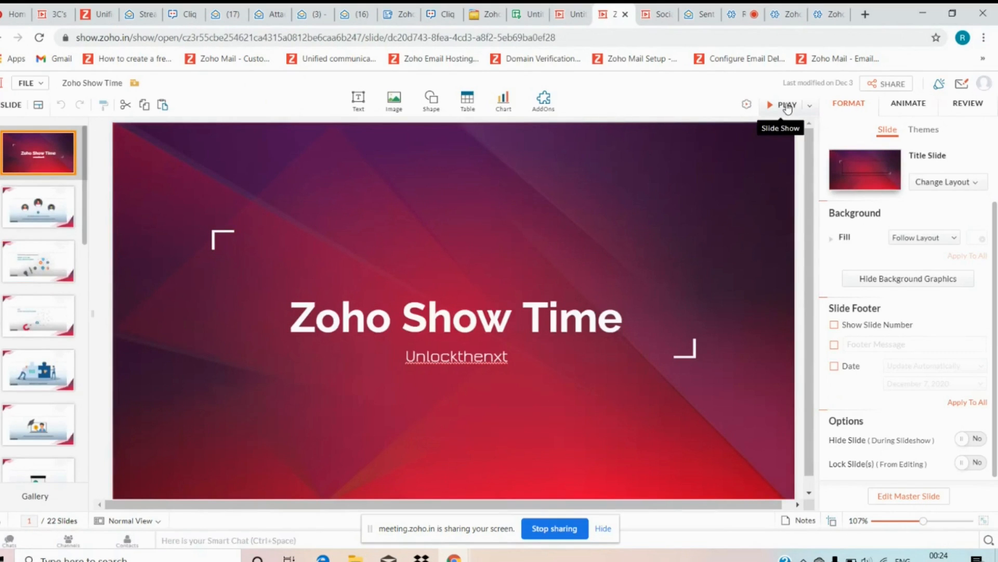
Play the Zoho Show Time presentation as a slideshow
left_click(787, 104)
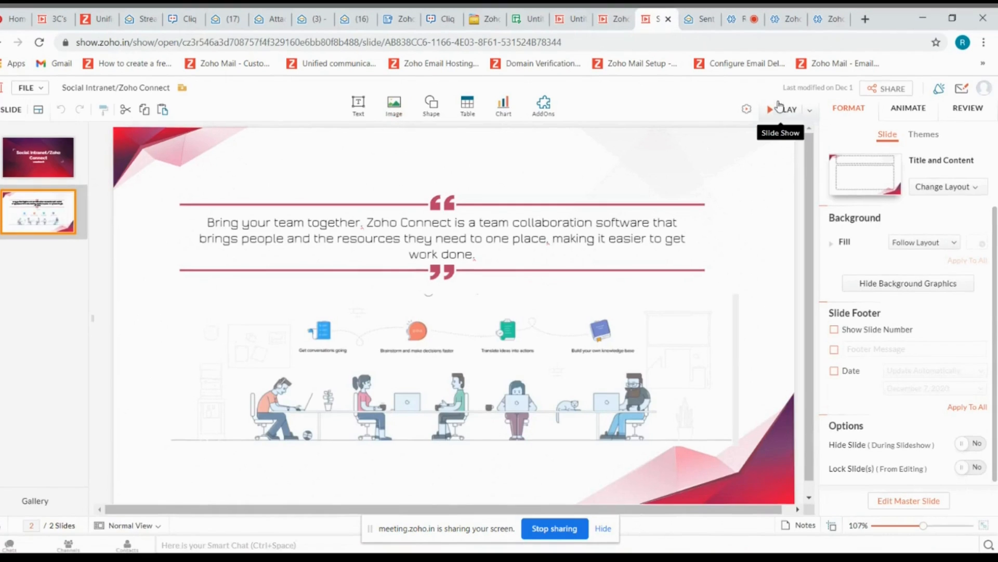
Play the Social Intranet/Zoho Connect slides as a slideshow
left_click(782, 109)
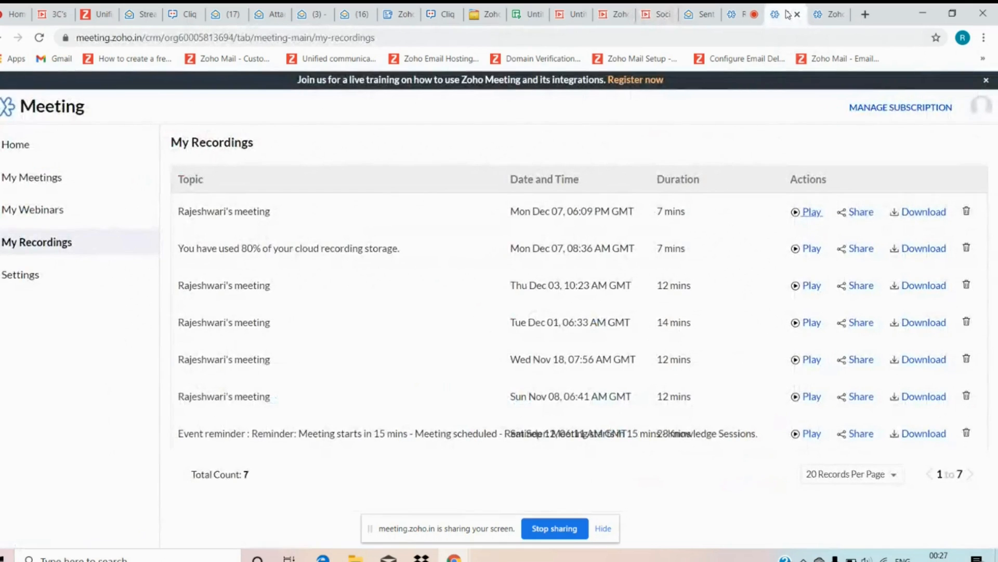
Switch to the Zoho Meeting Home page with Meet Now and scheduling options
left_click(16, 144)
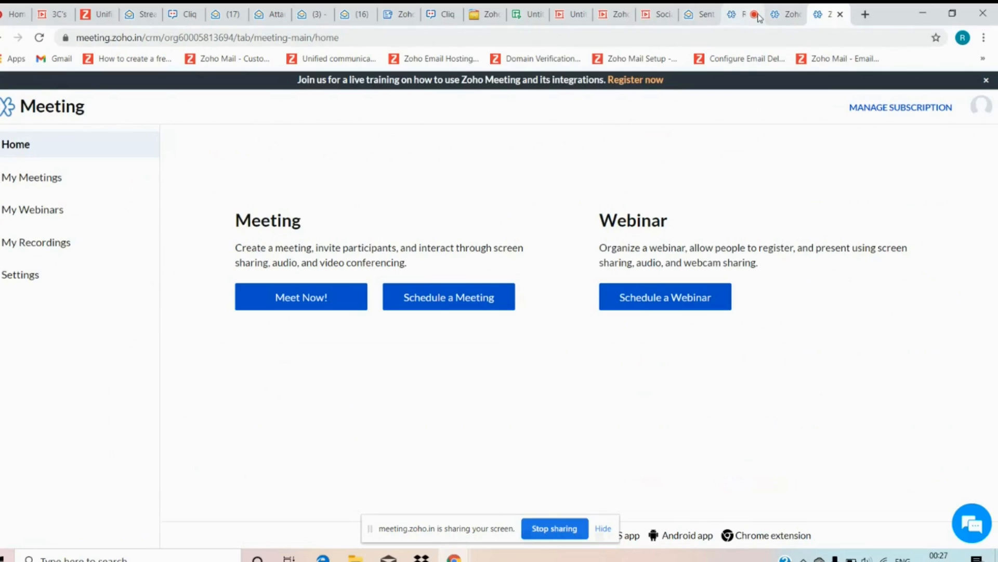
mouse_move(785, 14)
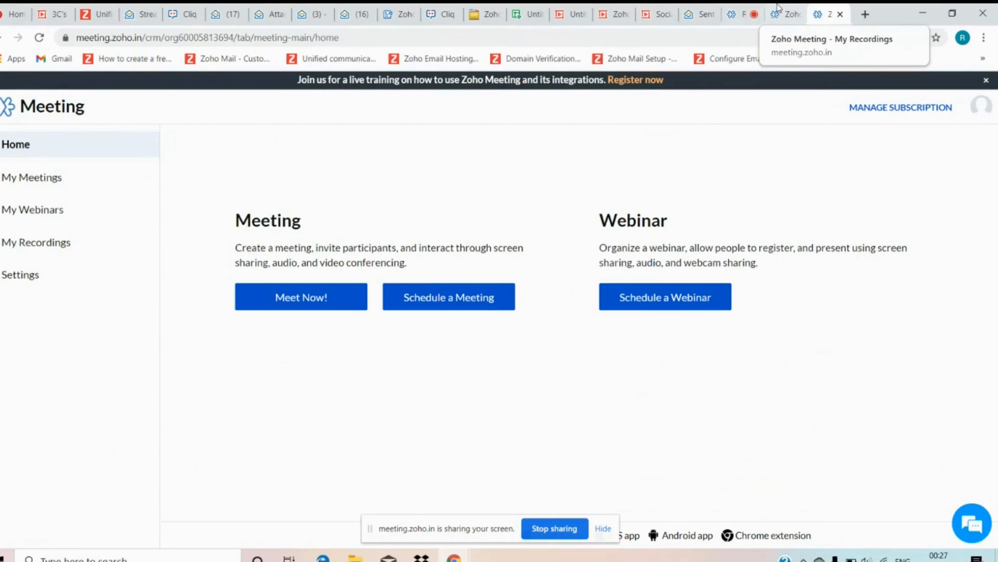
mouse_move(699, 14)
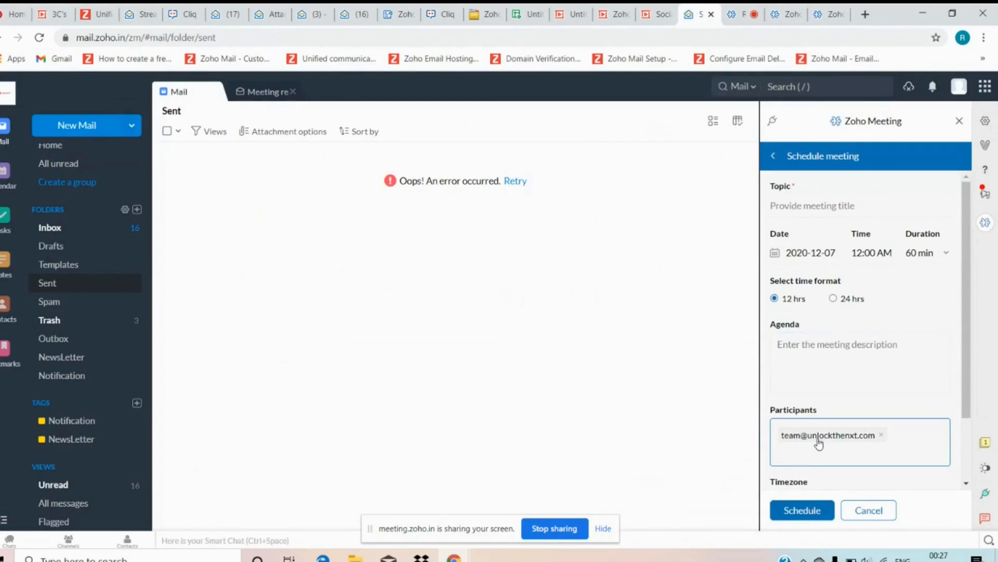
left_click(828, 453)
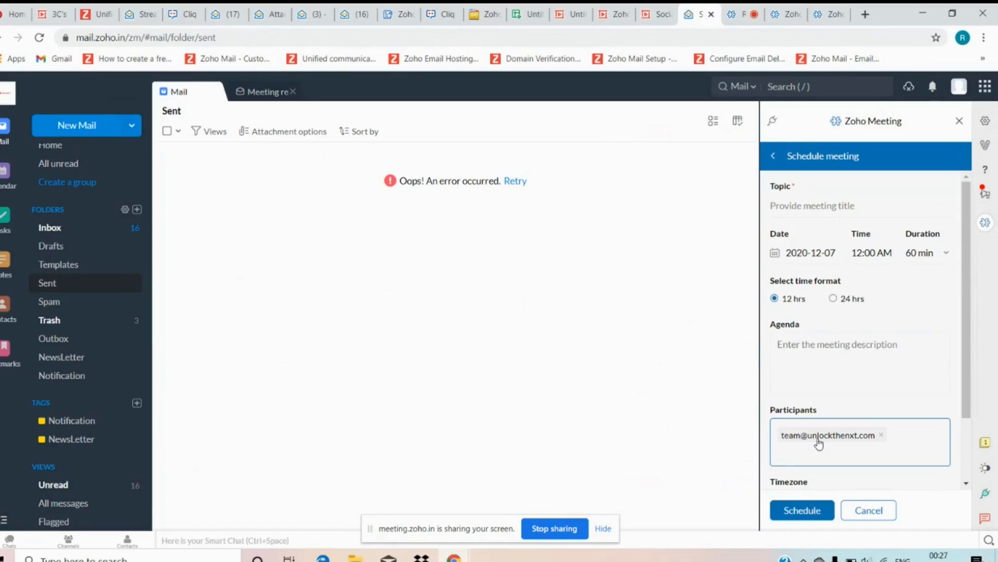
left_click(827, 451)
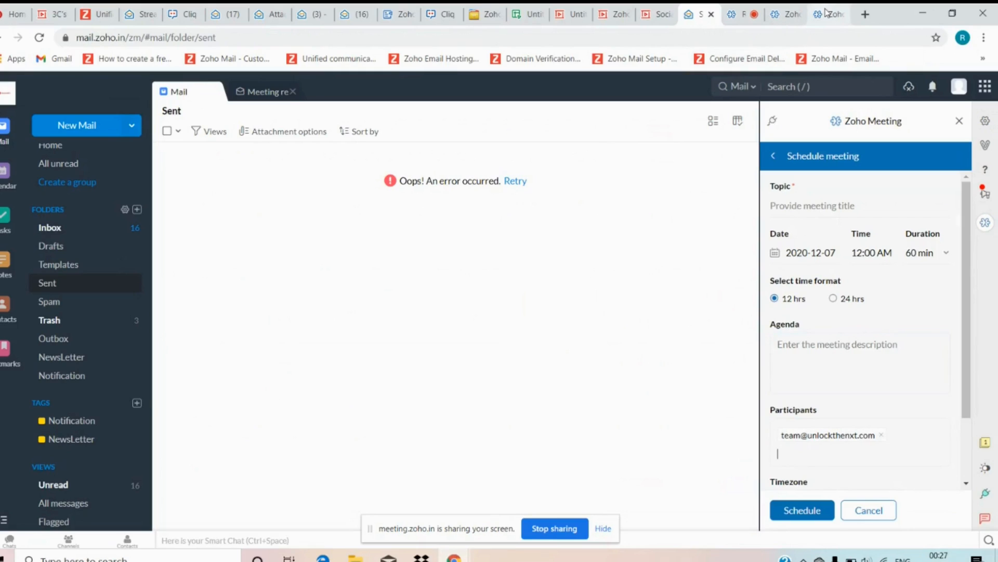
mouse_move(785, 14)
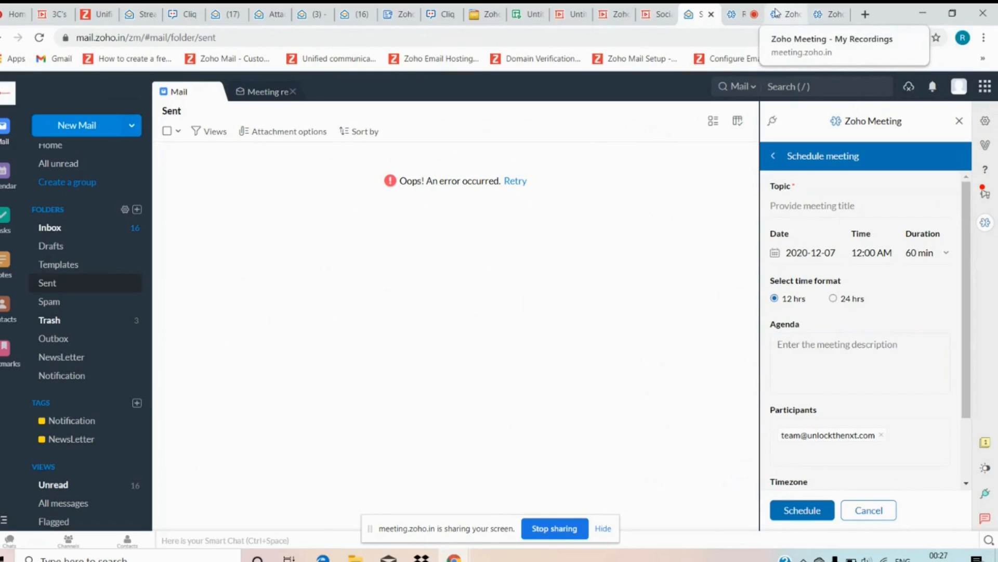
left_click(785, 14)
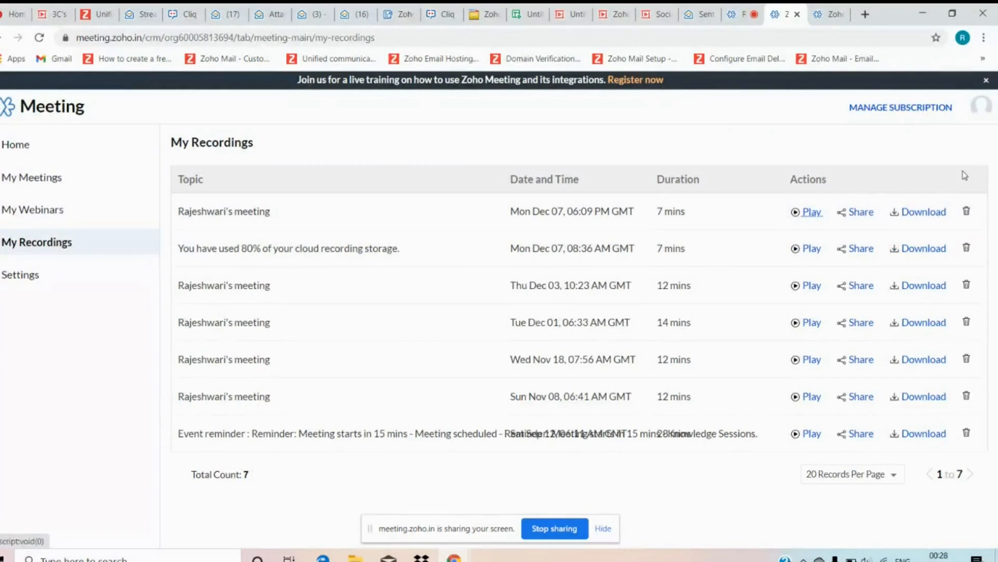
mouse_move(828, 14)
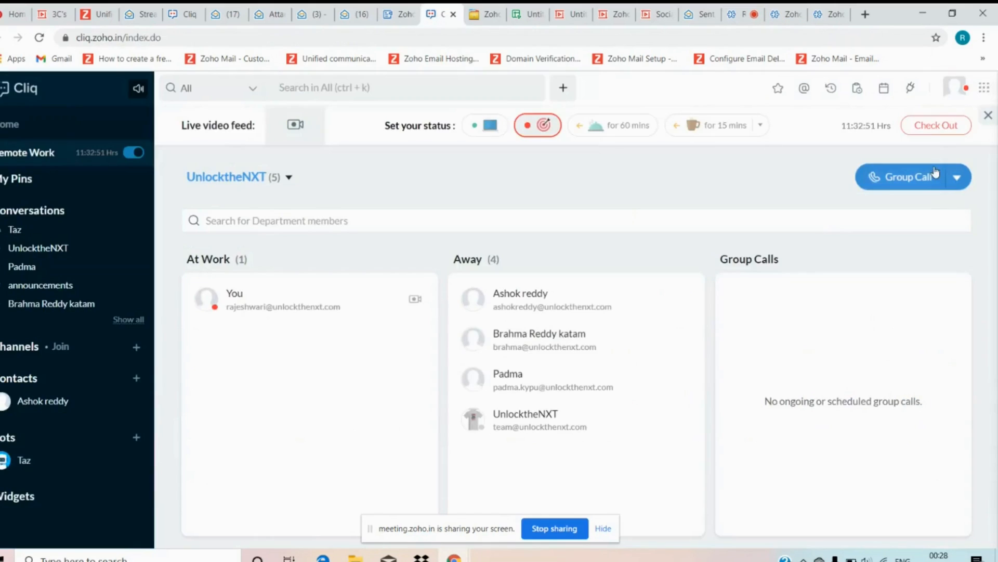
Check out of the remote work session so you appear among the Away members
left_click(936, 125)
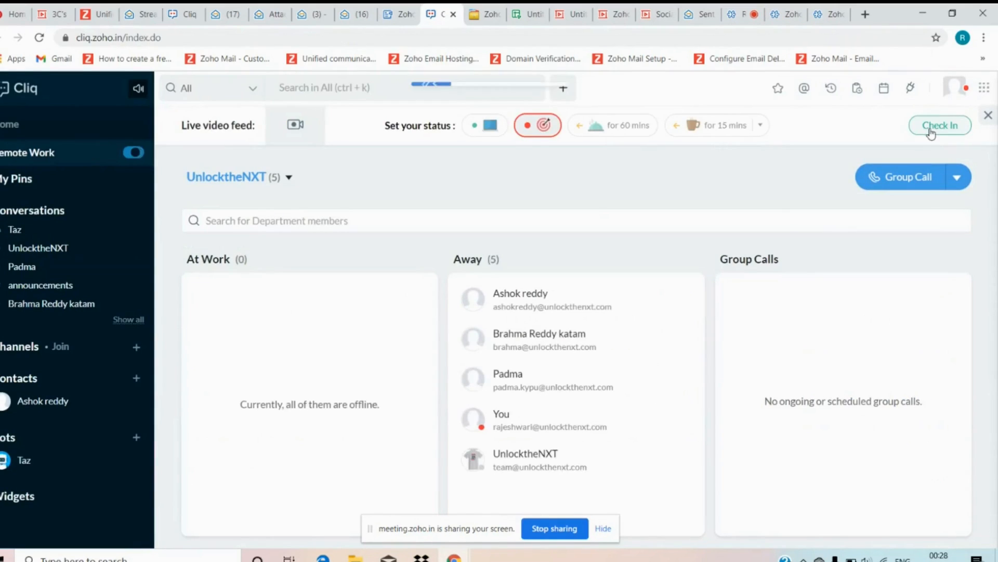